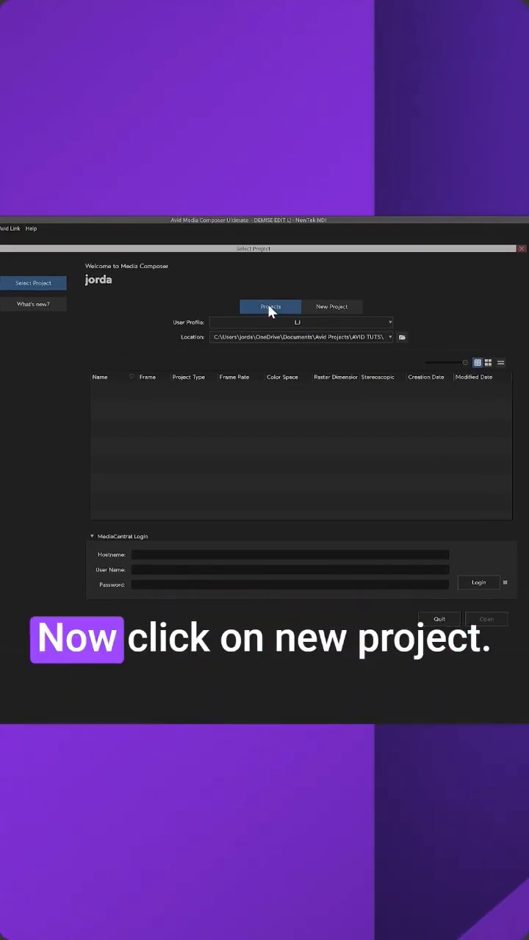
Start a new project and name it 'Avid Tutorials'.
{"action": "left_click", "coordinate": [332, 307]}
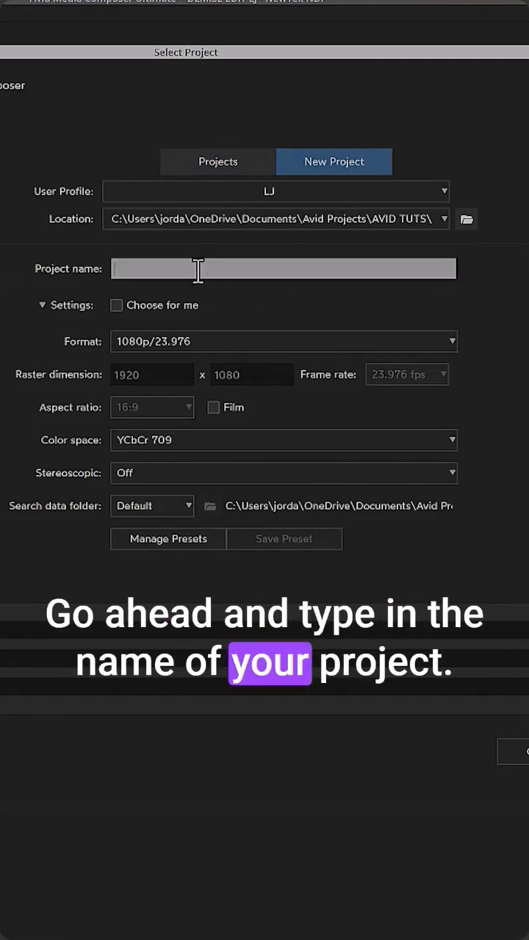
{"action": "type", "text": "Avid Tutorials"}
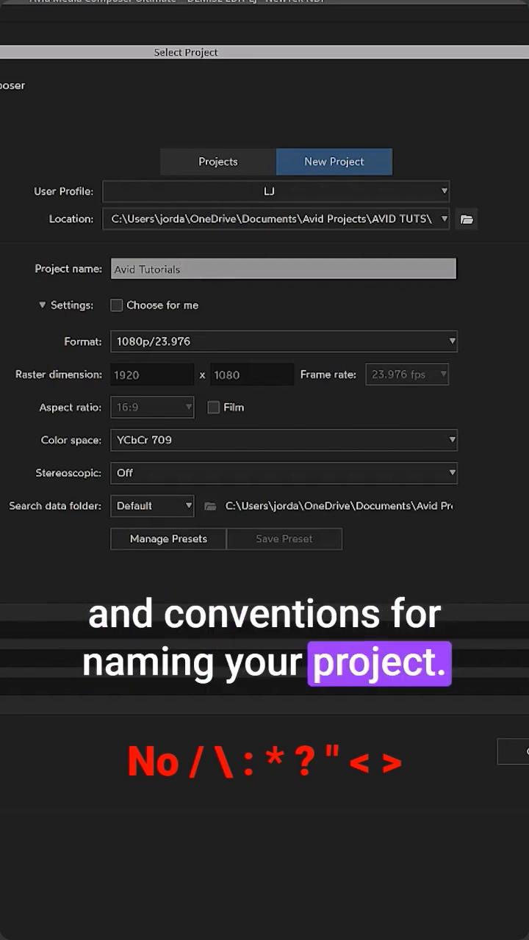
Set the project format to Ultra HD UHD 23.976P.
{"action": "left_click", "coordinate": [283, 341]}
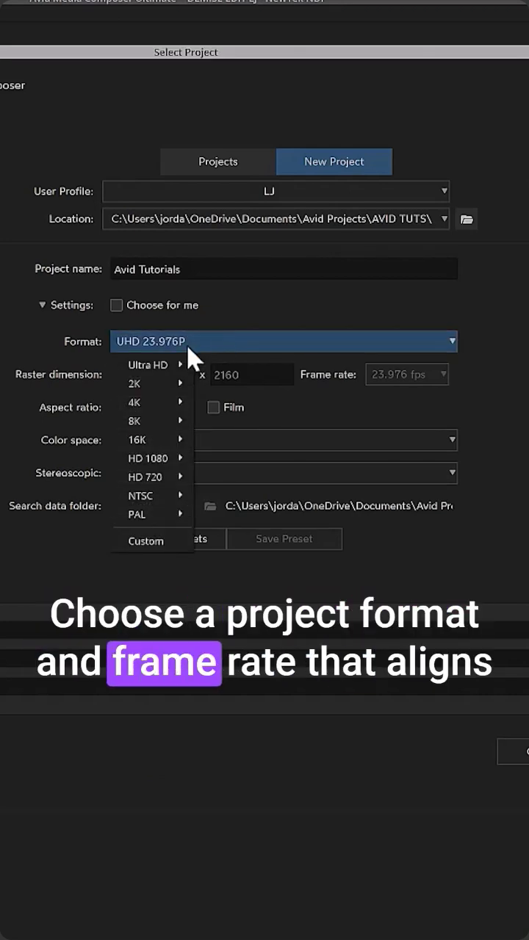
{"action": "mouse_move", "coordinate": [150, 384]}
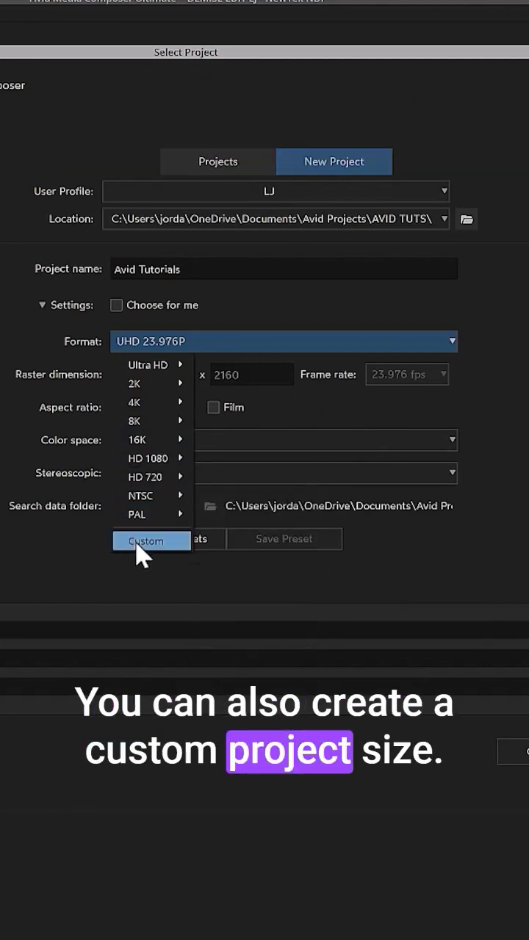
Try a custom 3480 x 2460 raster and frame rate, then let Media Composer choose the format.
{"action": "left_click", "coordinate": [151, 539]}
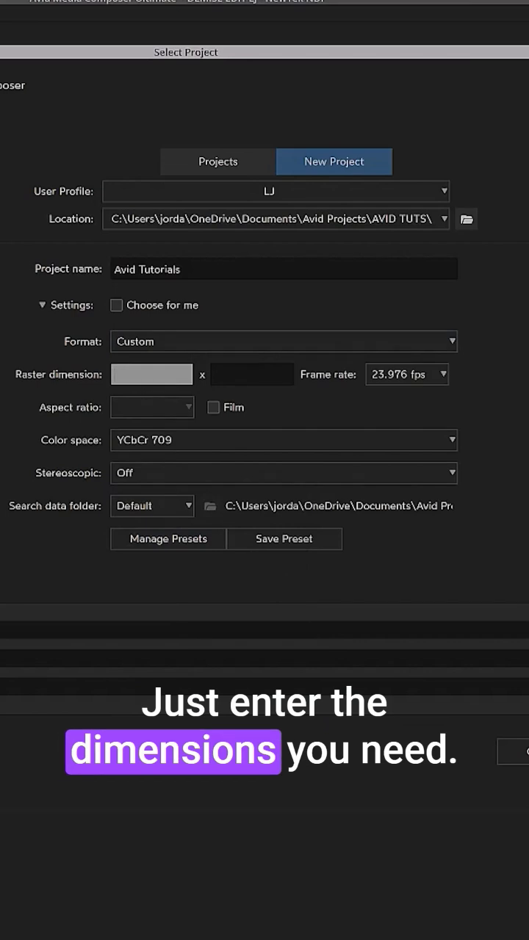
{"action": "type", "text": "3480"}
{"action": "left_click", "coordinate": [251, 374]}
{"action": "type", "text": "2460"}
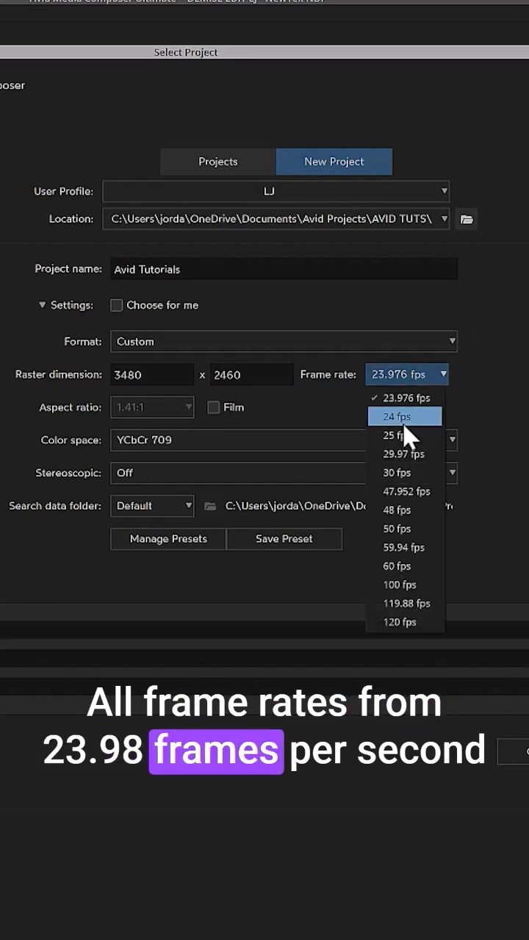
{"action": "left_click", "coordinate": [398, 622]}
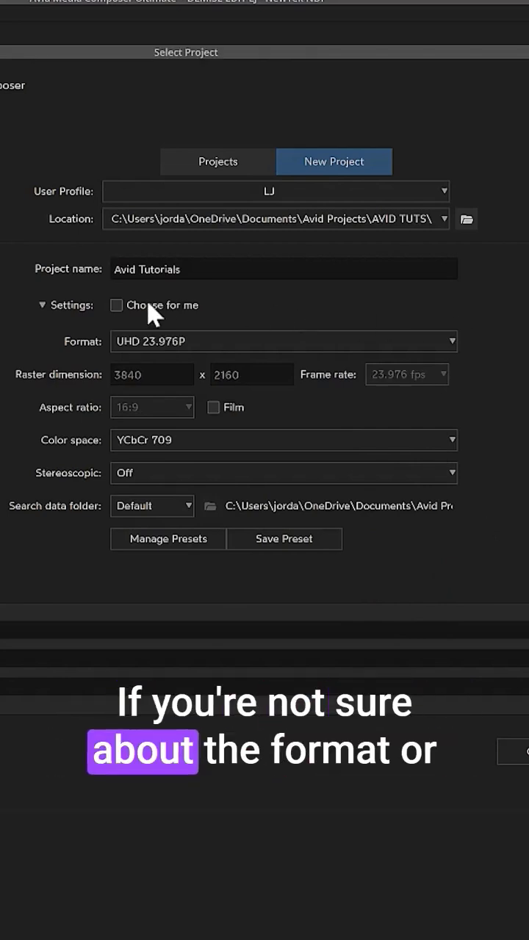
{"action": "left_click", "coordinate": [116, 305]}
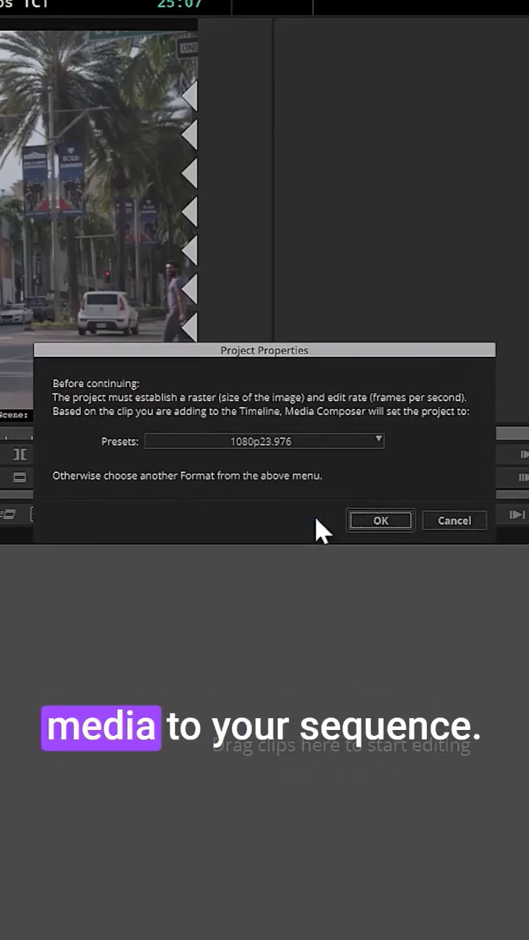
Accept the proposed 1080p23.976 preset in Project Properties with OK.
{"action": "left_click", "coordinate": [381, 520]}
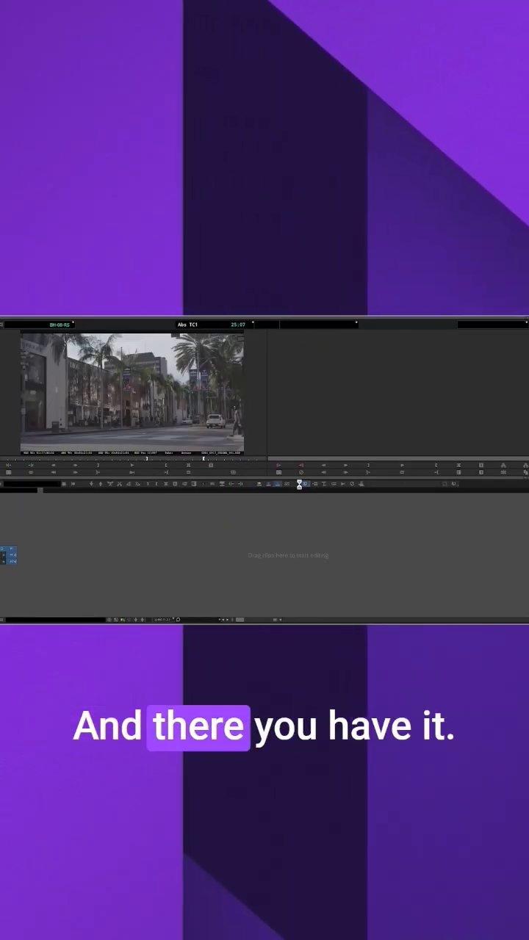